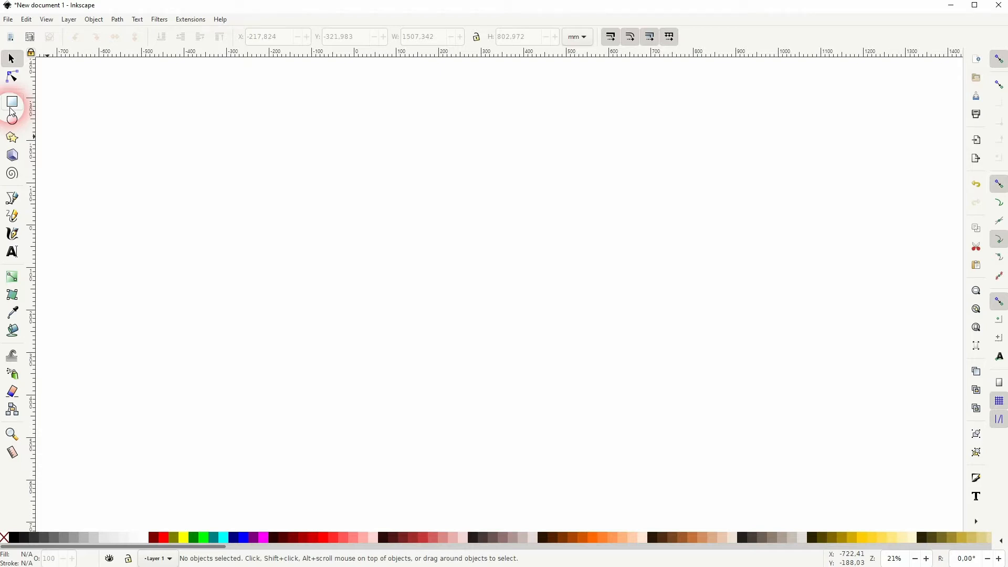
Step: Draw a square with the Rectangle tool and fill it light red
click(12, 102)
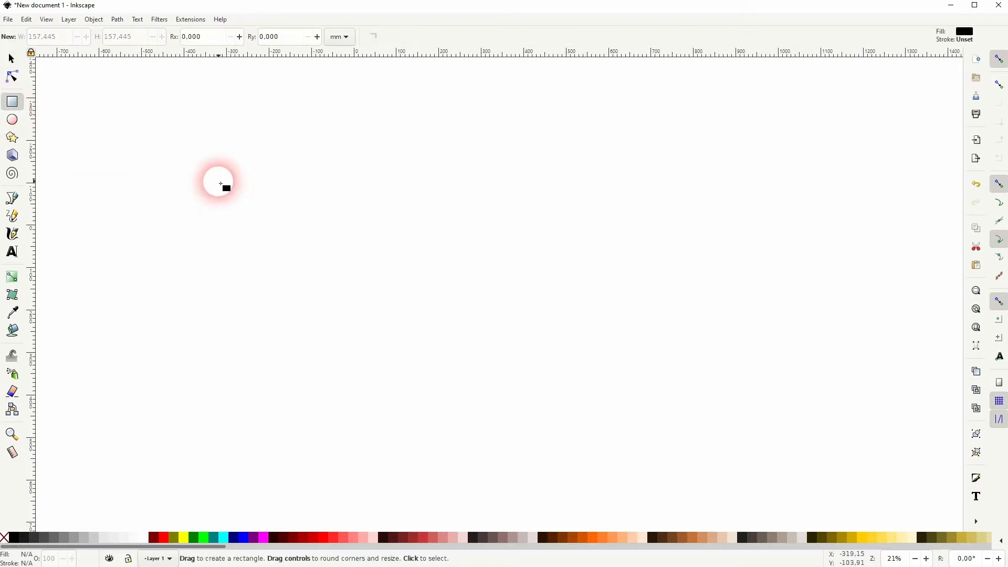
drag(221, 186, 266, 286)
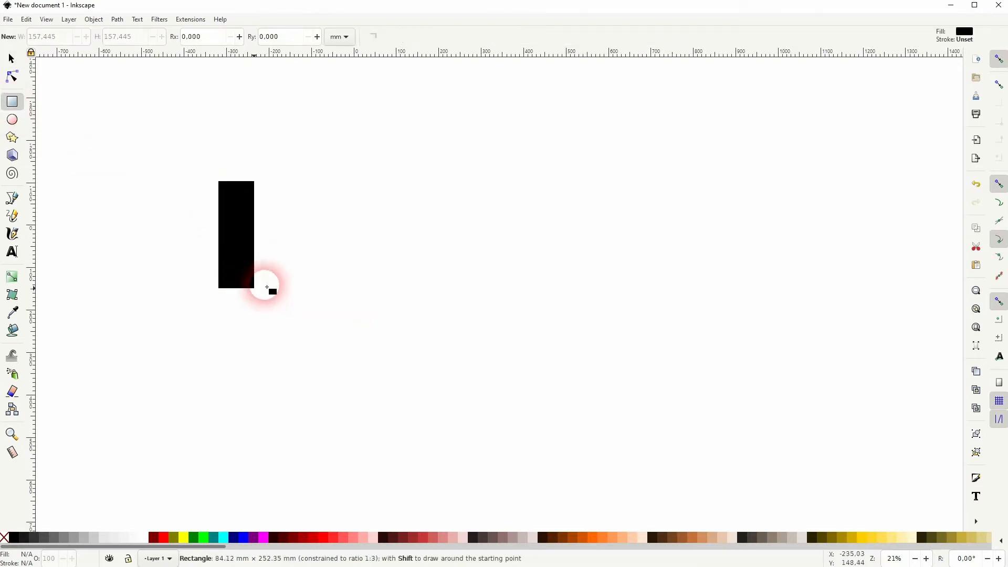
drag(254, 286, 328, 290)
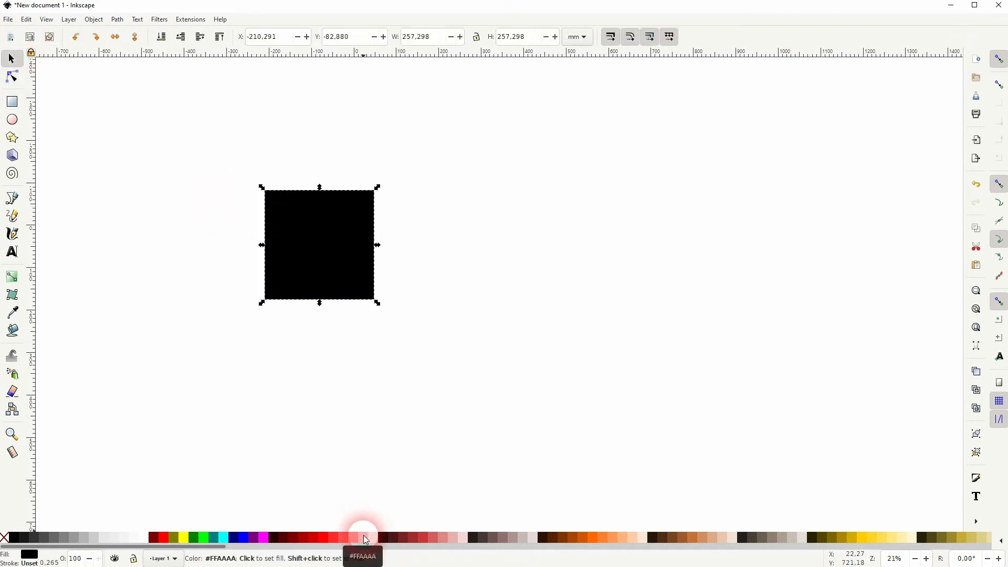
click(362, 538)
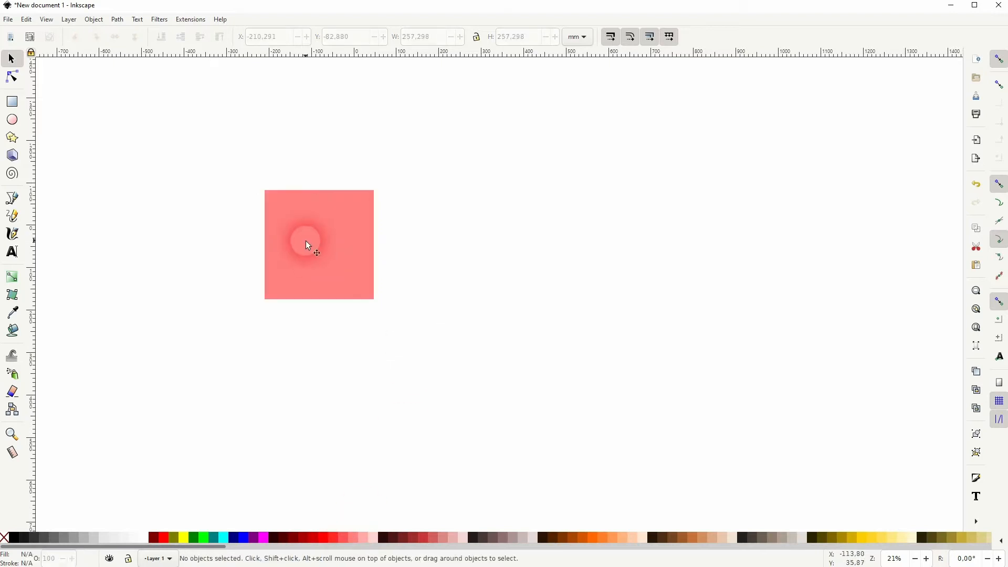
Step: Add a darker red duplicate behind the square, offset up and to the right
drag(308, 245, 350, 210)
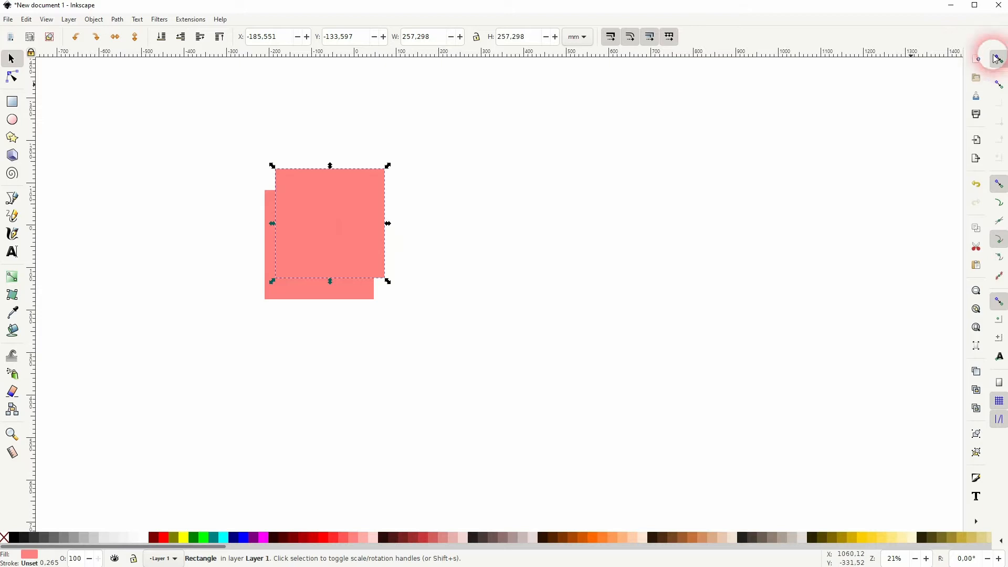
drag(329, 223, 338, 270)
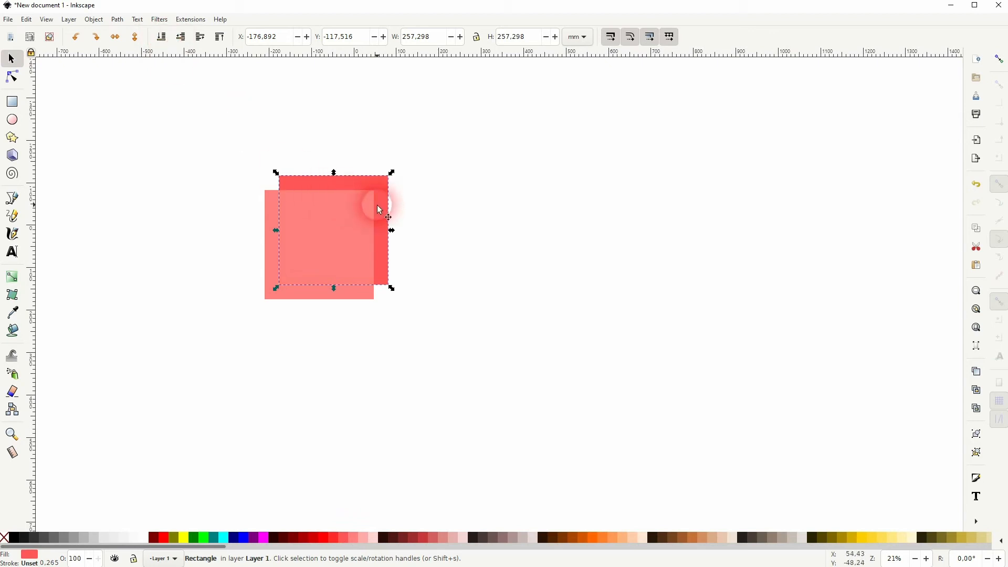
drag(379, 209, 375, 217)
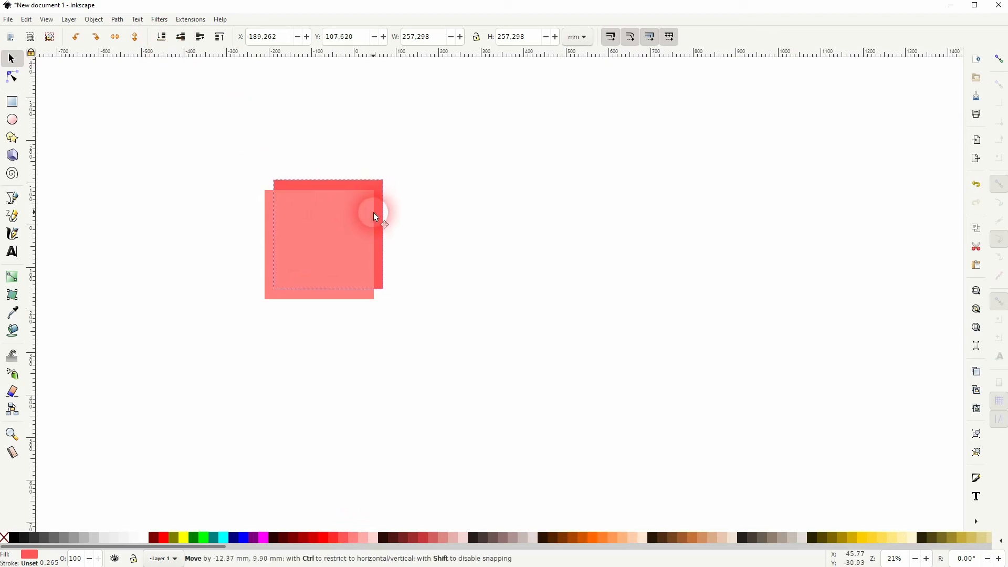
drag(386, 219, 379, 212)
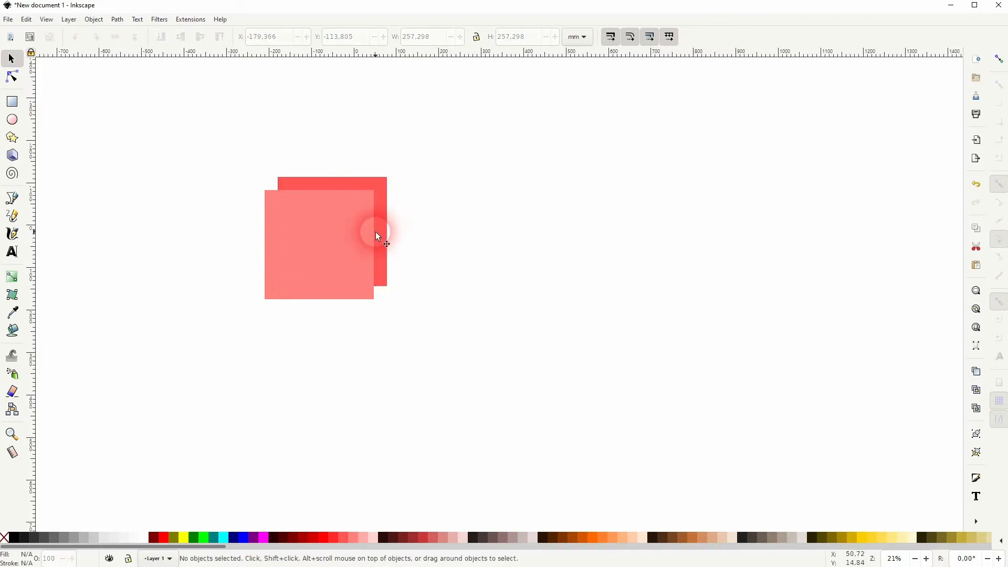
mouse_move(415, 233)
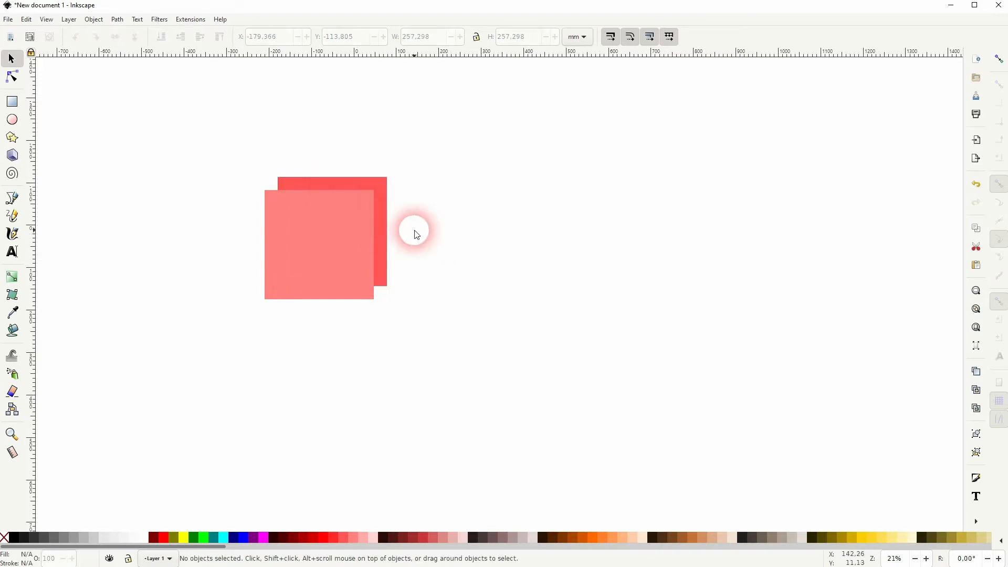
mouse_move(1000, 61)
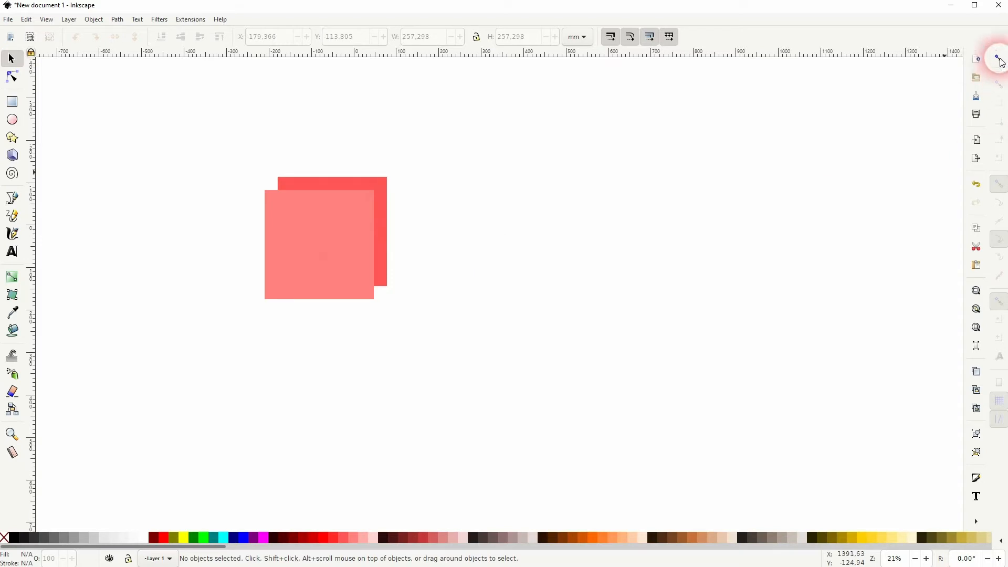
Step: With snapping on, draw the cube's top face in bright red and side face in pale red
click(12, 198)
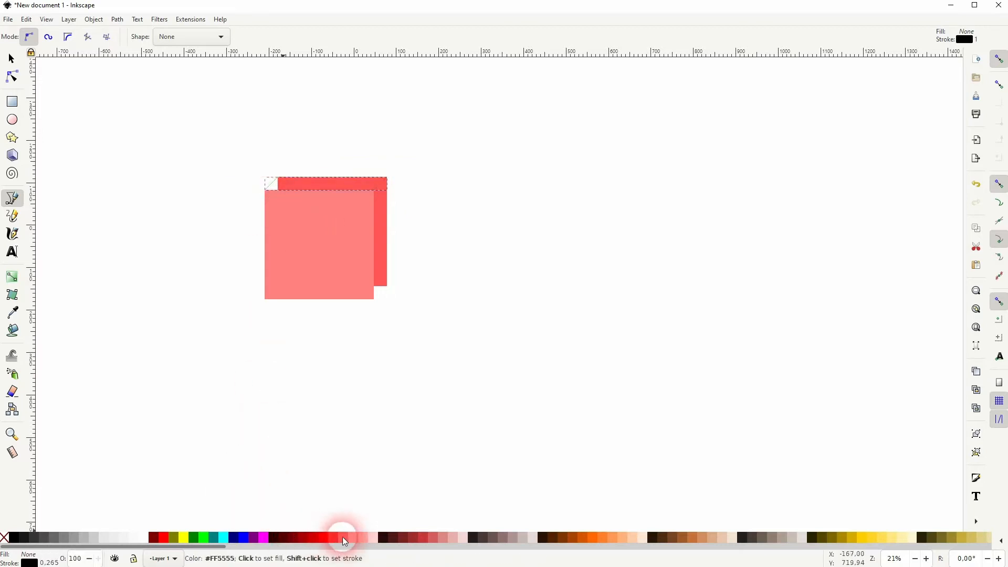
click(333, 538)
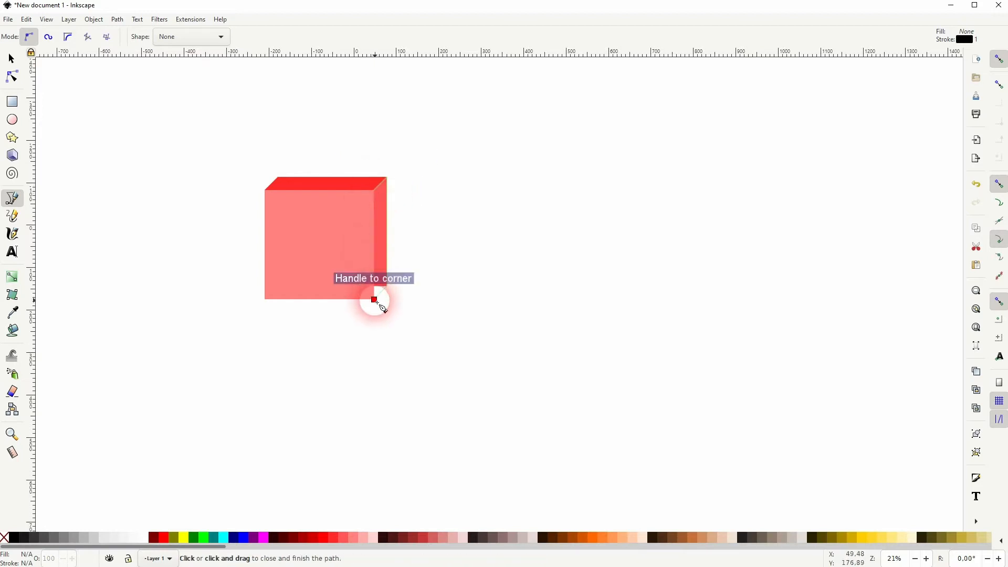
click(360, 537)
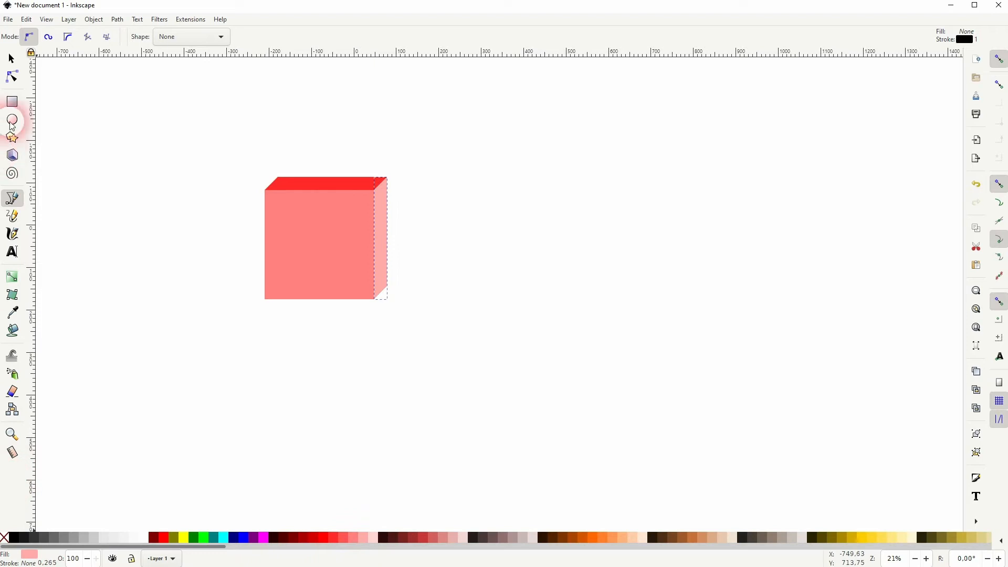
click(10, 58)
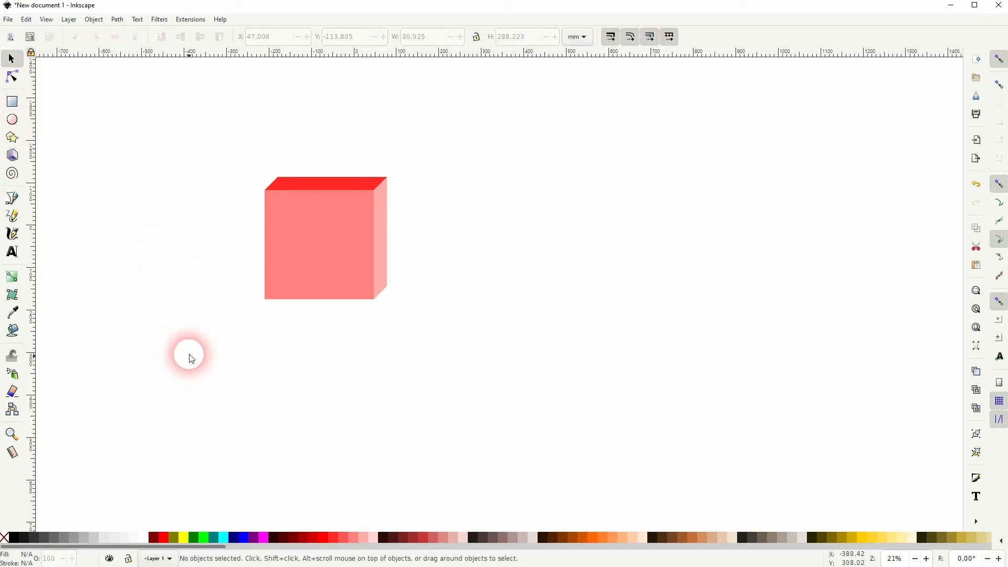
Step: Duplicate the cube and slide the copies right to line up five tiles
click(324, 238)
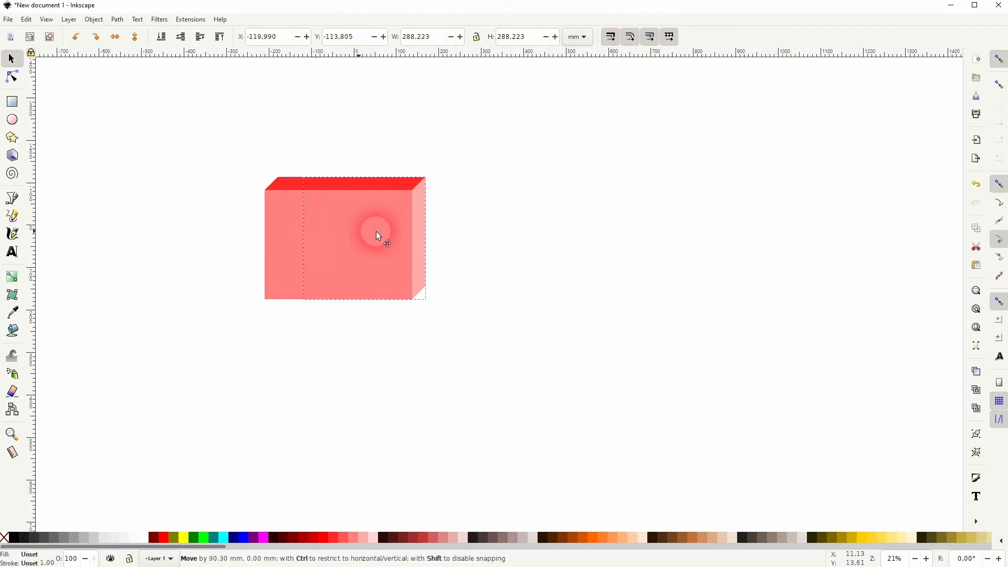
drag(376, 235, 495, 232)
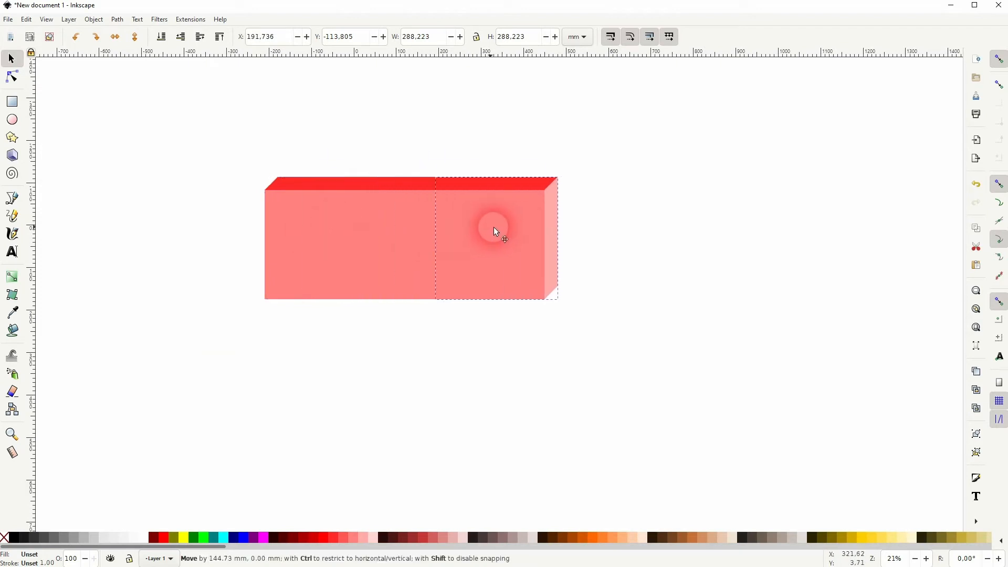
drag(495, 231, 537, 231)
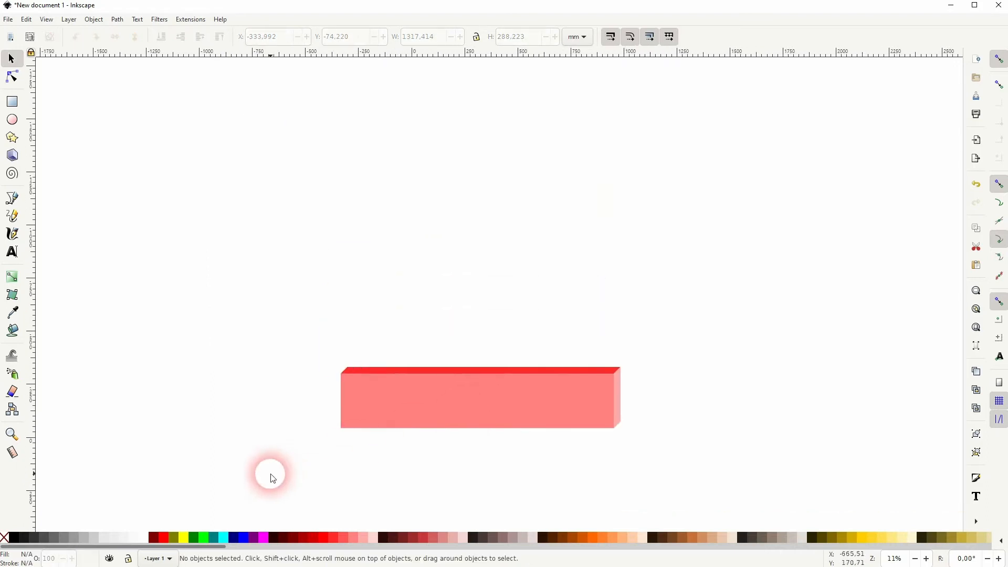
Step: Drag row copies straight up into five stacked rows, then select the whole grid
drag(270, 476, 363, 392)
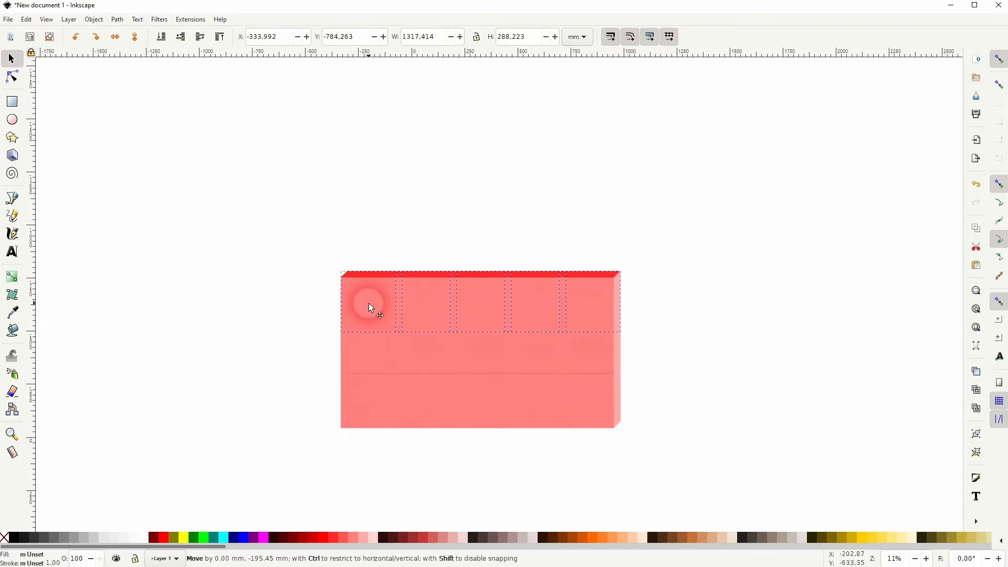
drag(370, 307, 379, 243)
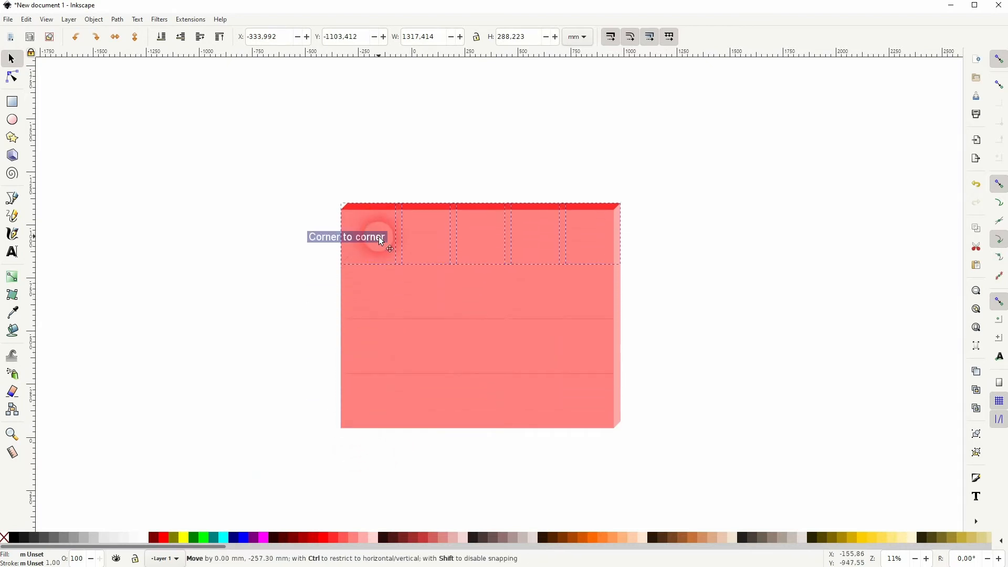
drag(389, 248, 376, 174)
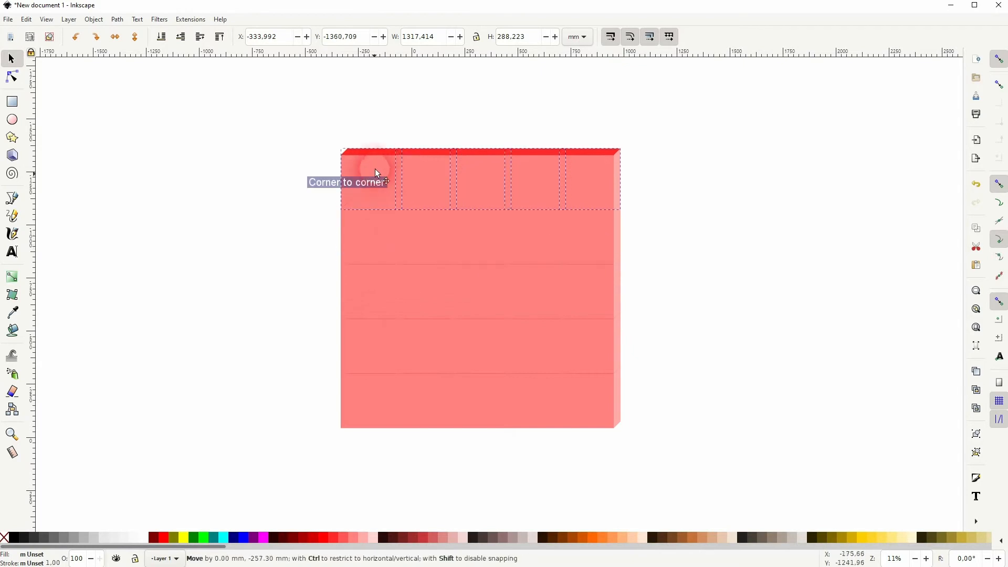
click(349, 461)
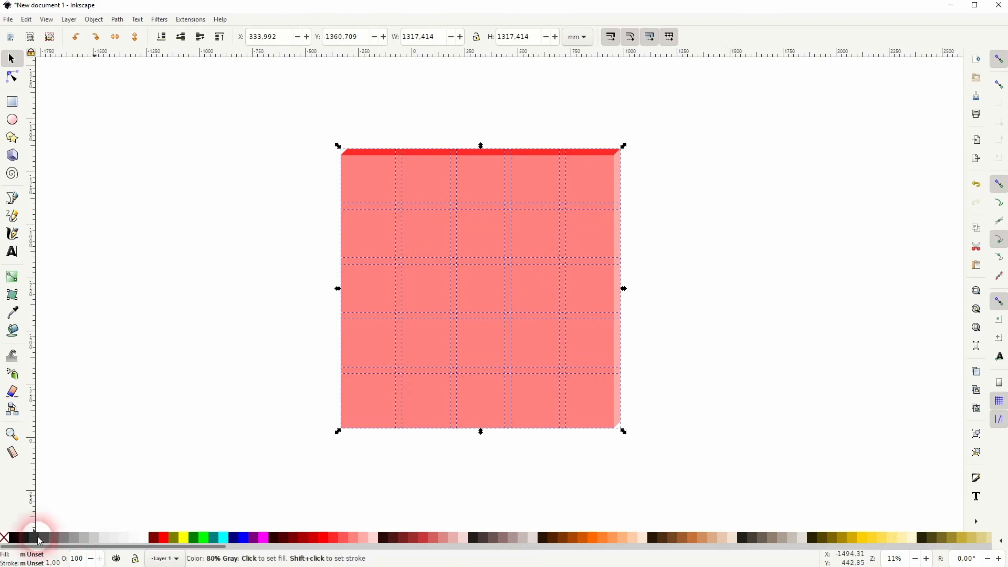
Step: Set the tile group's stroke width to 10 mm in Fill and Stroke, then deselect
click(687, 373)
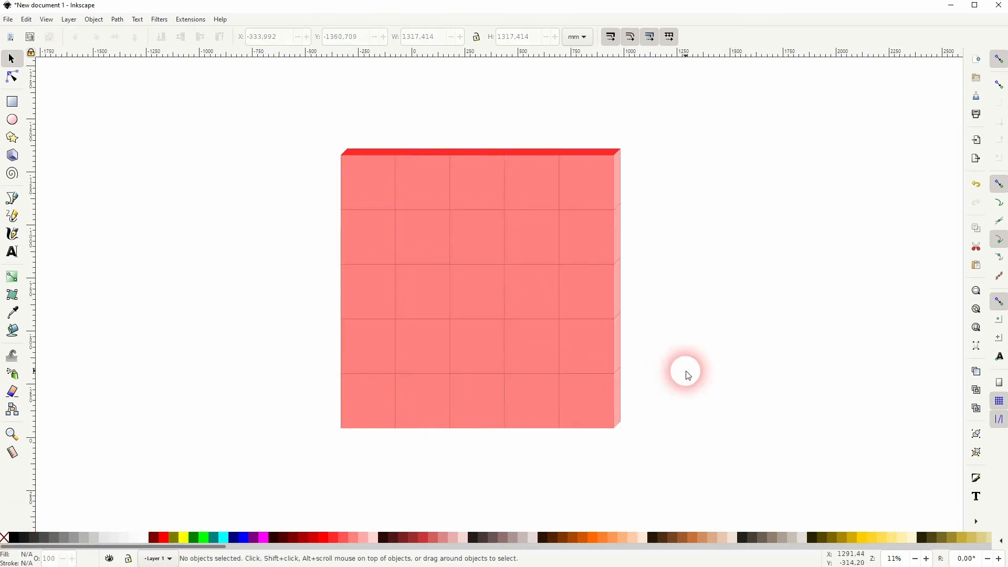
mouse_move(562, 222)
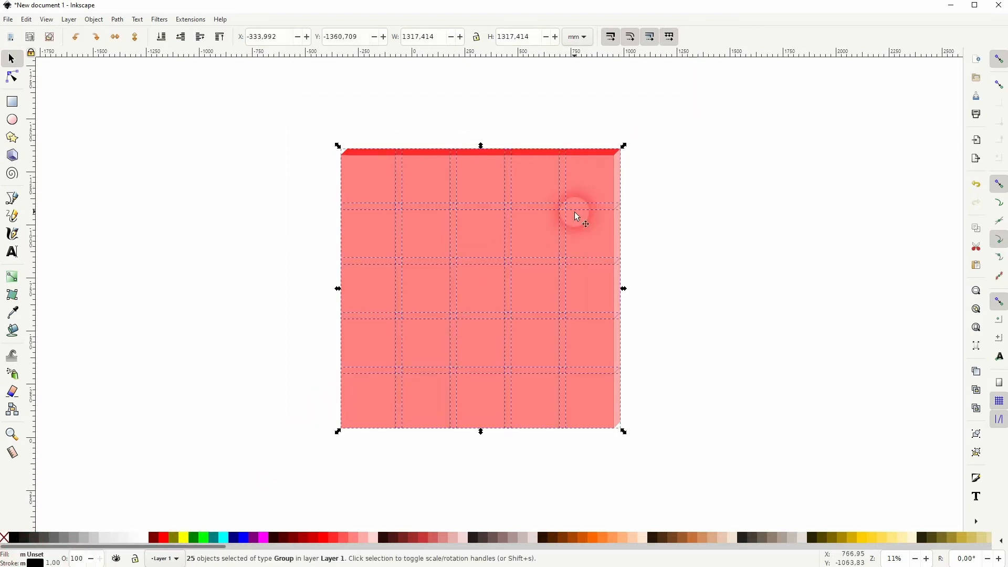
click(93, 19)
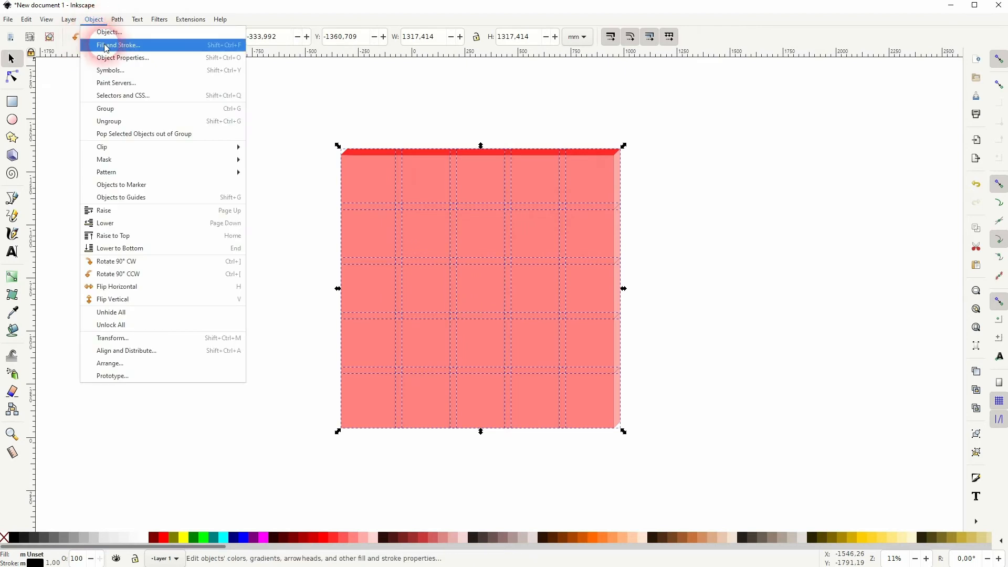
click(118, 45)
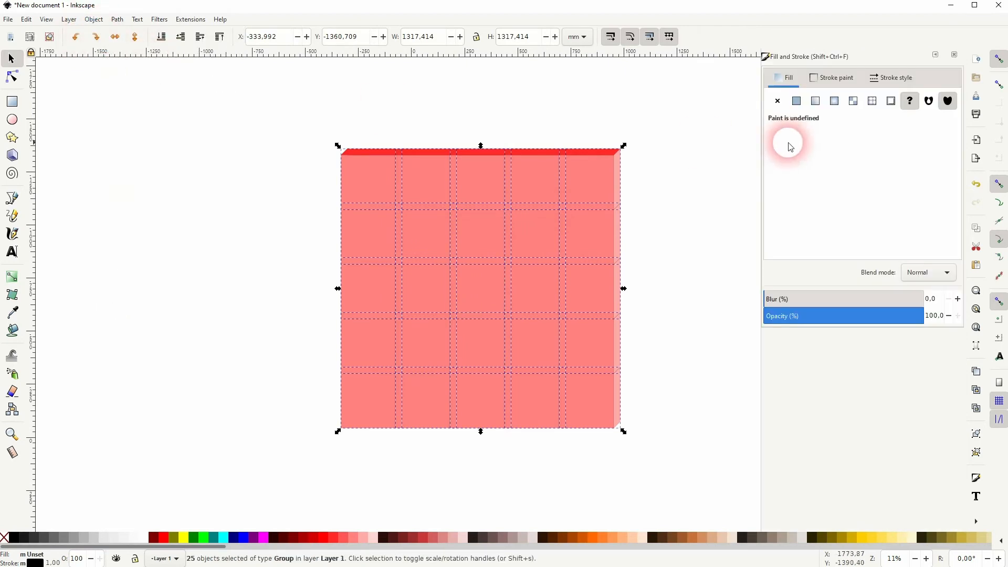
click(894, 77)
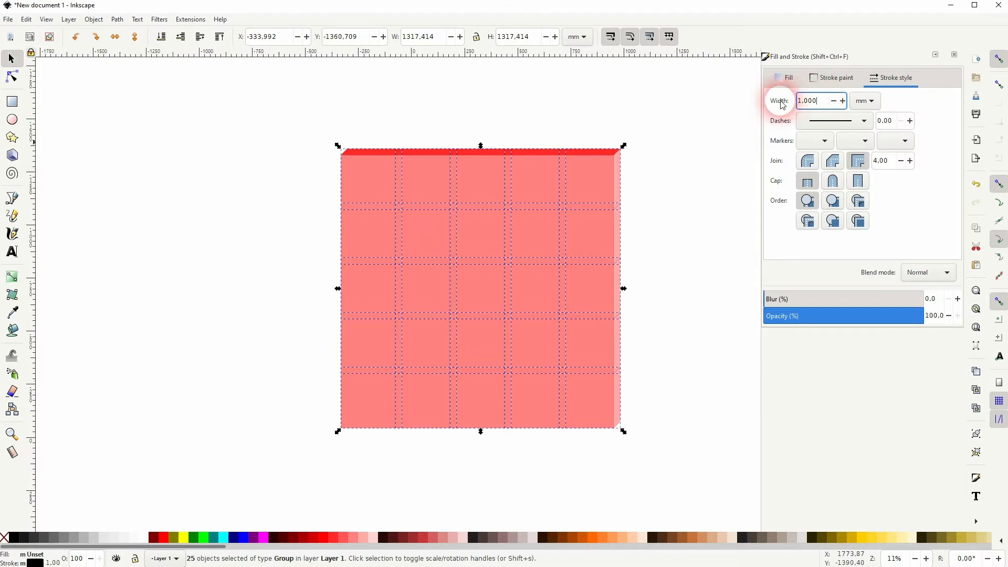
text(10)
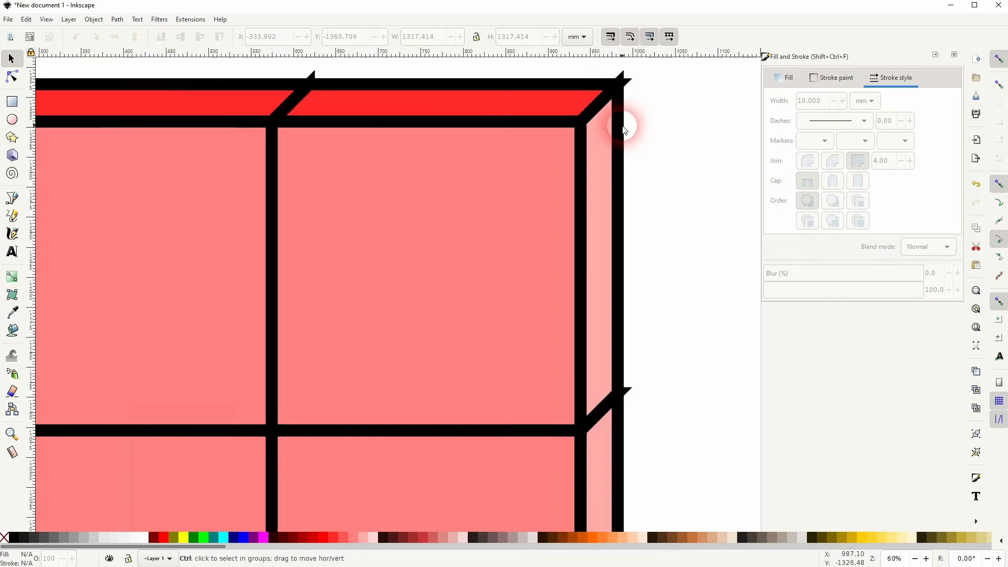
scroll(down, 3)
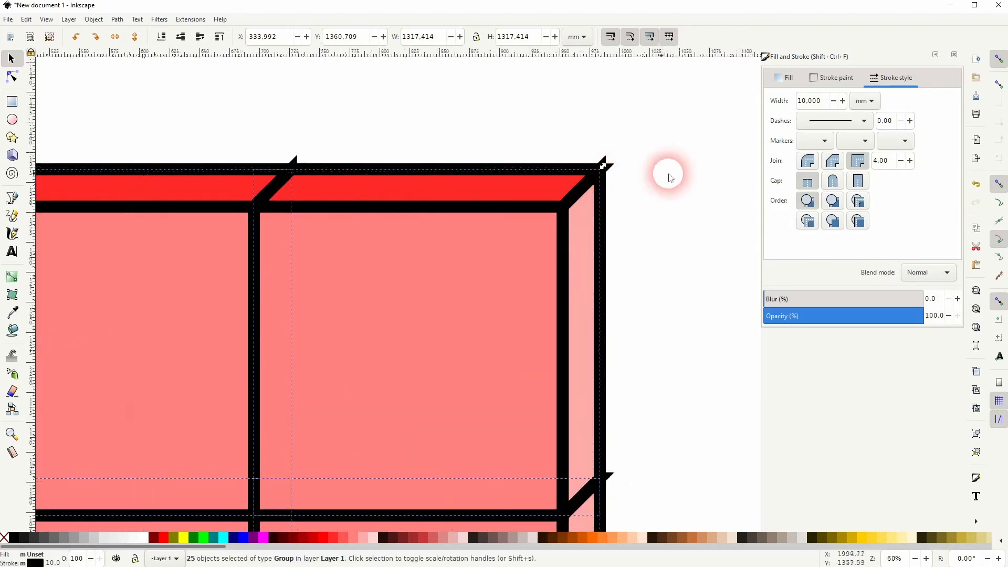
click(808, 161)
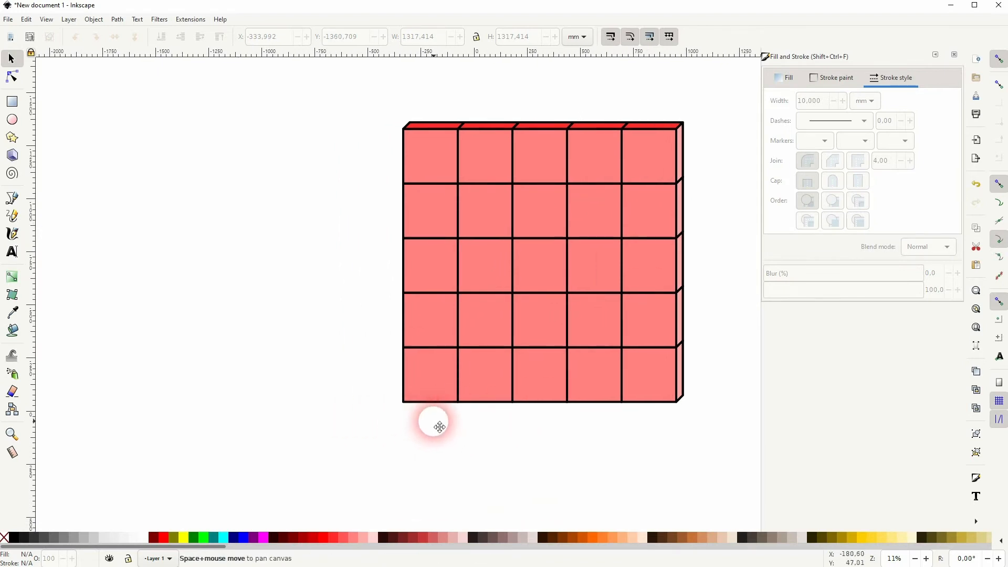
Step: Move a two-row tile block left of the grid and trim it to five tiles
drag(439, 426, 708, 270)
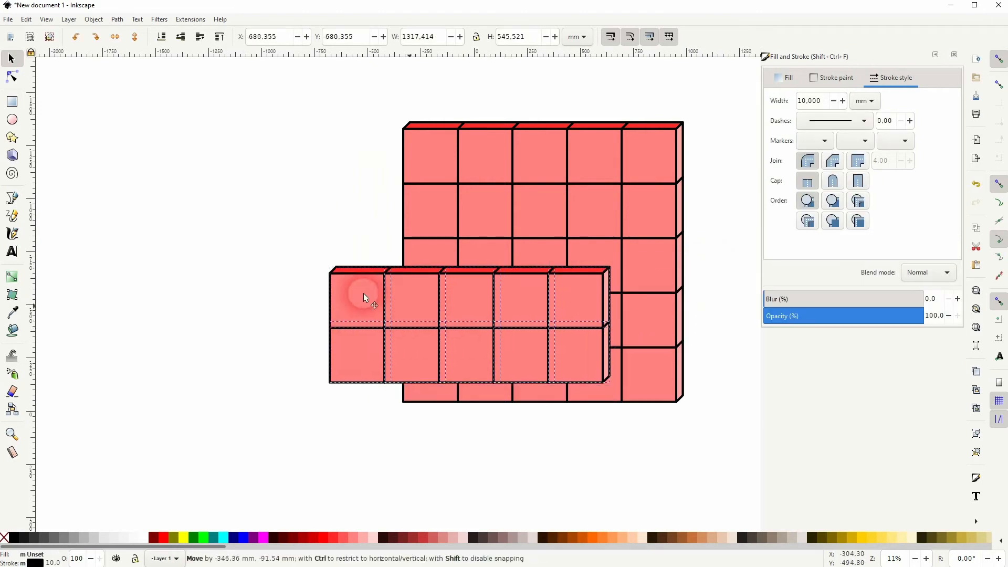
drag(364, 297, 205, 411)
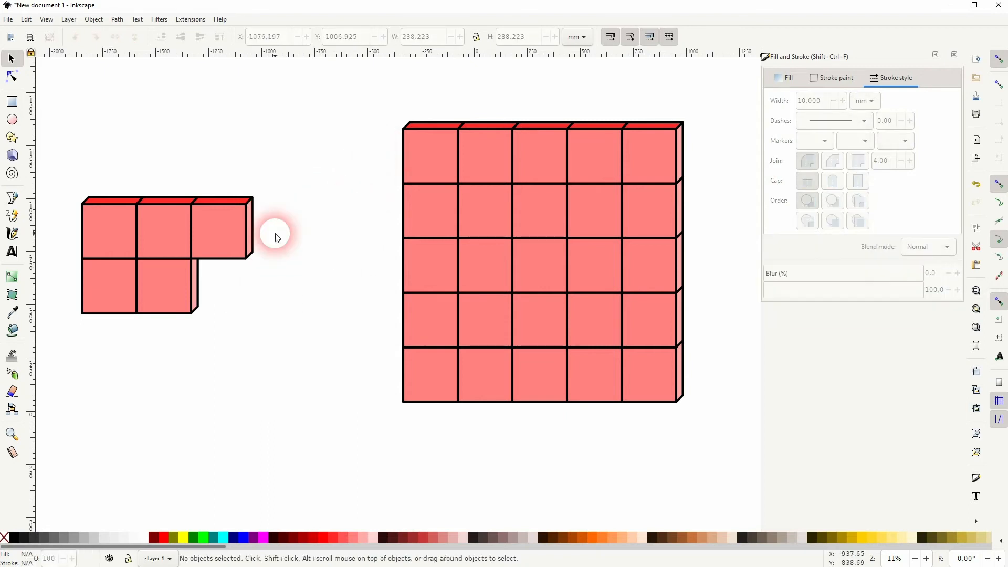
mouse_move(61, 335)
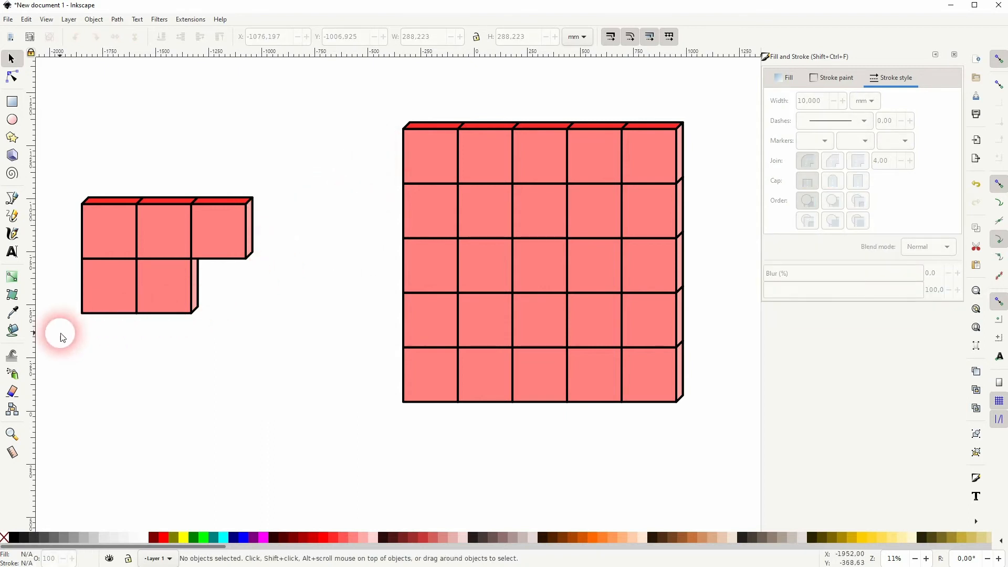
click(103, 234)
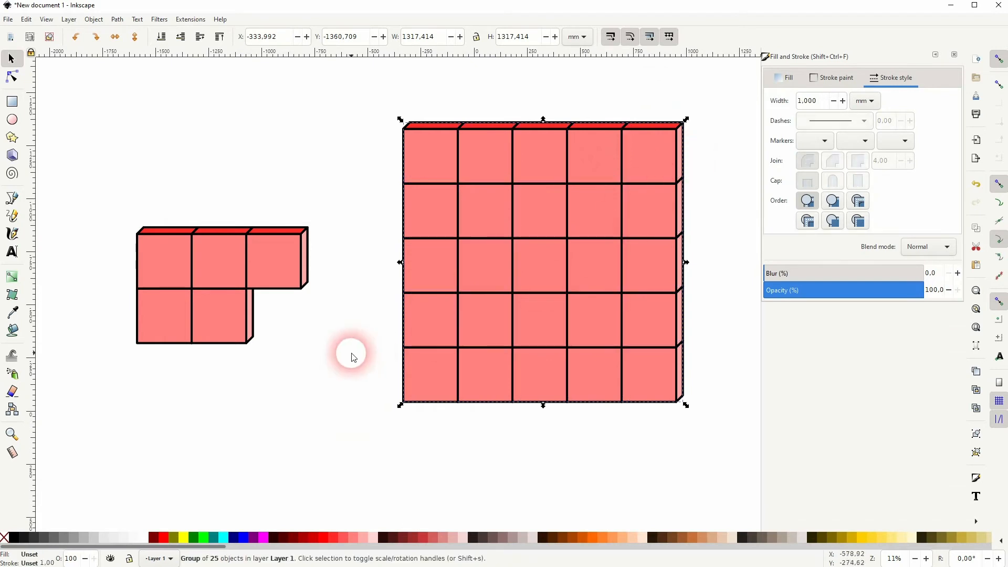
Step: Drag the L piece into place, test a fuchsia swatch, and keep the salmon fill
click(230, 256)
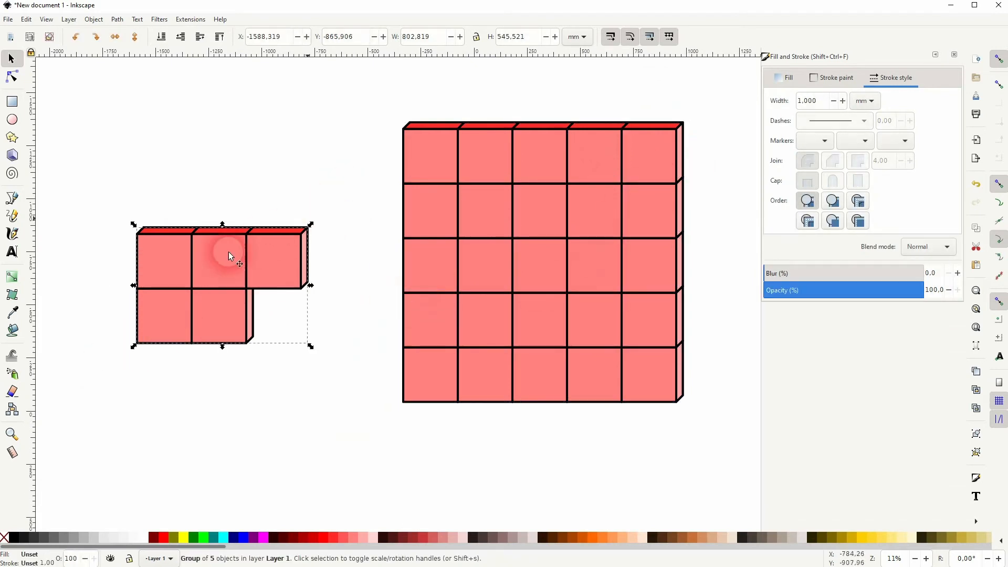
drag(230, 256, 222, 287)
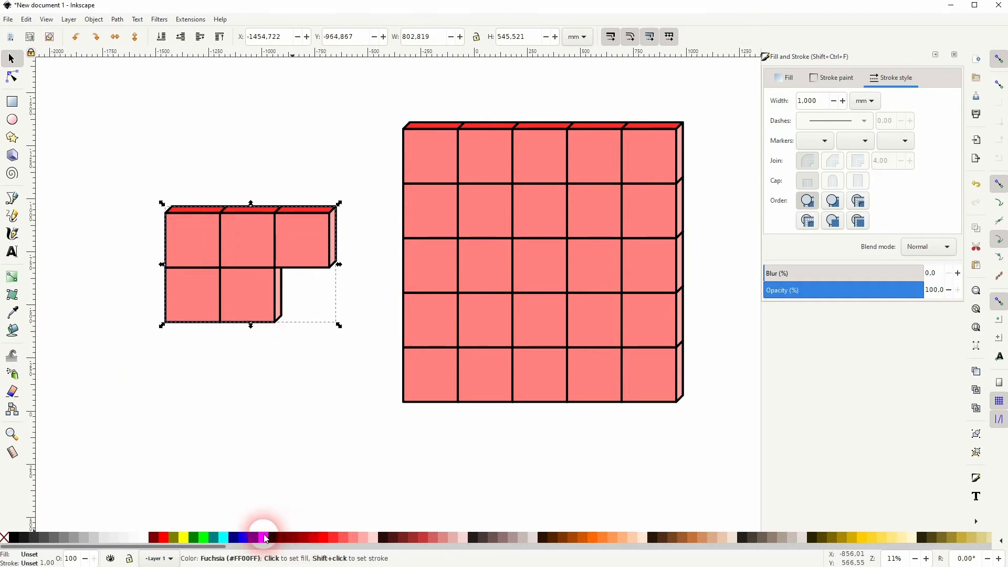
click(263, 538)
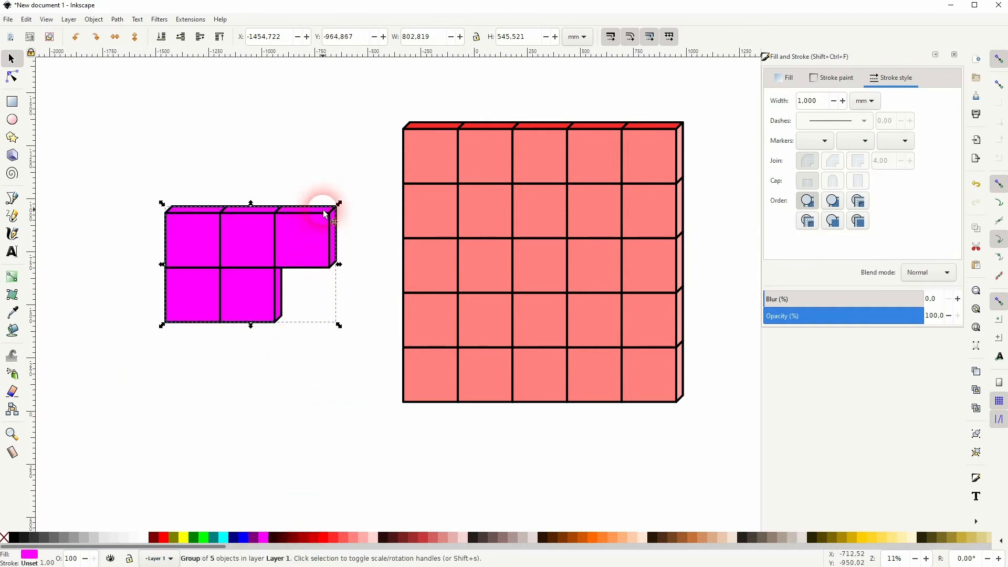
mouse_move(360, 302)
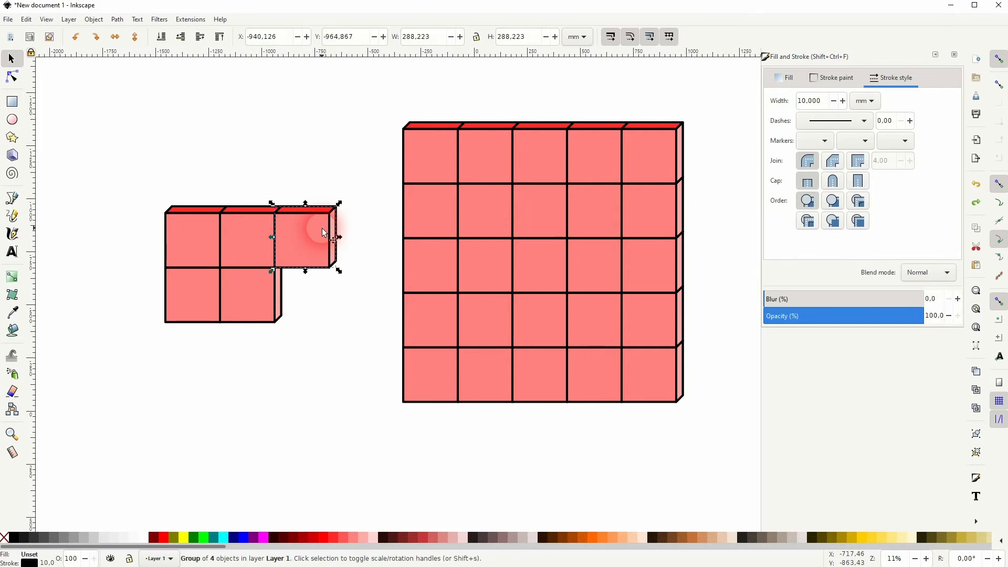
click(321, 283)
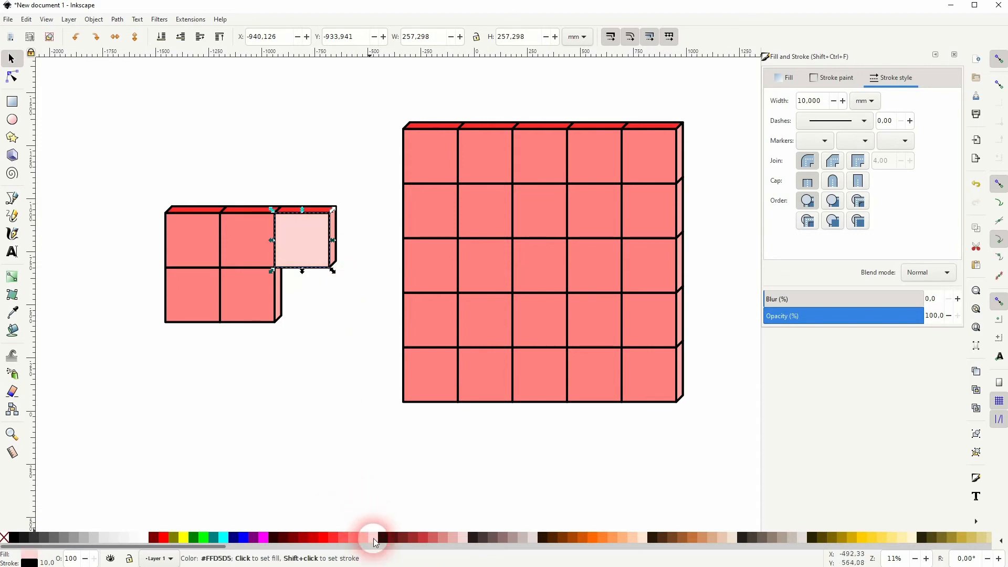
mouse_move(364, 537)
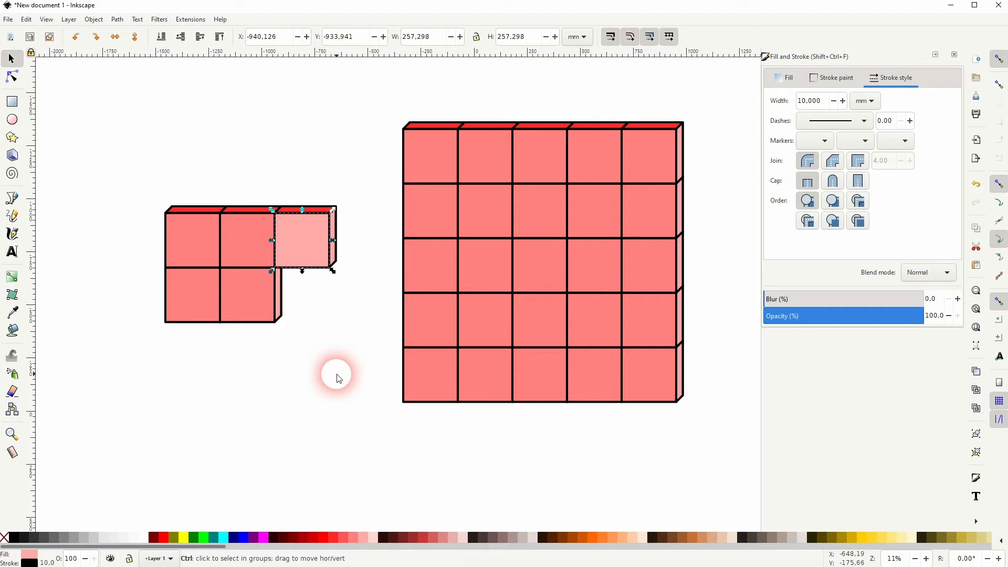
drag(337, 375, 315, 202)
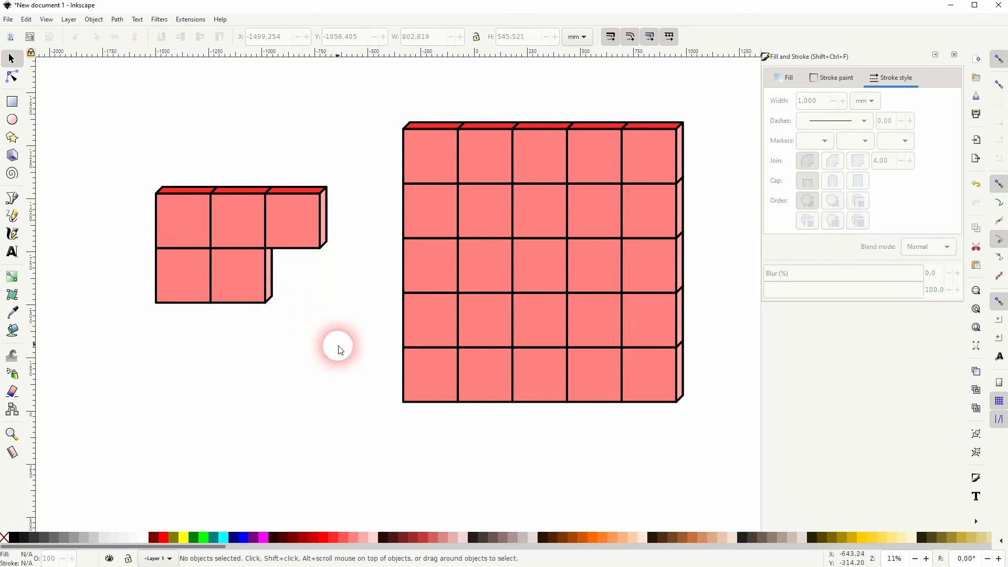
Step: Select the grid's nine centre tiles and fill them with lighter pink
click(542, 263)
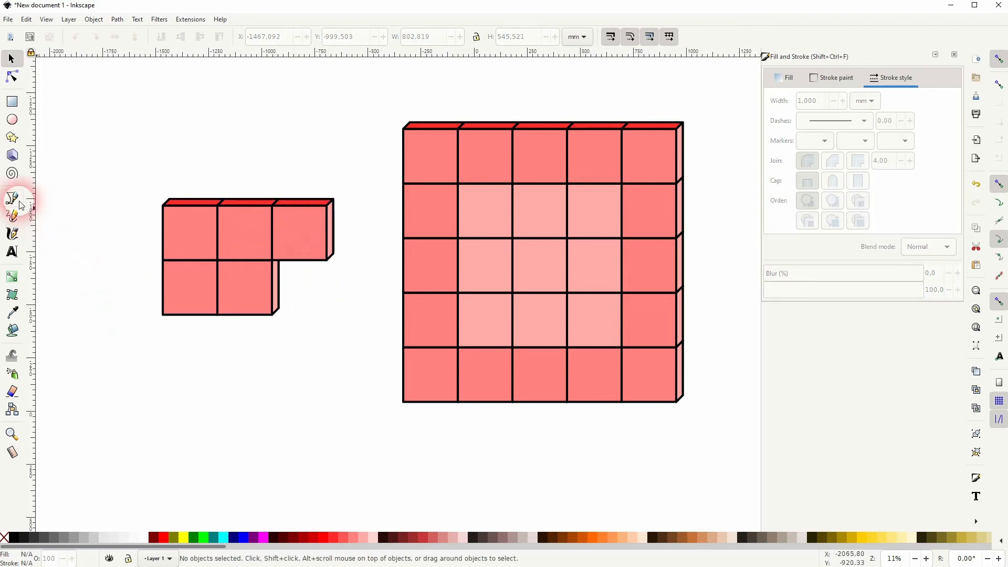
Step: Draw three straight Bezier guide lines from the L piece's corners to grid corners
click(12, 198)
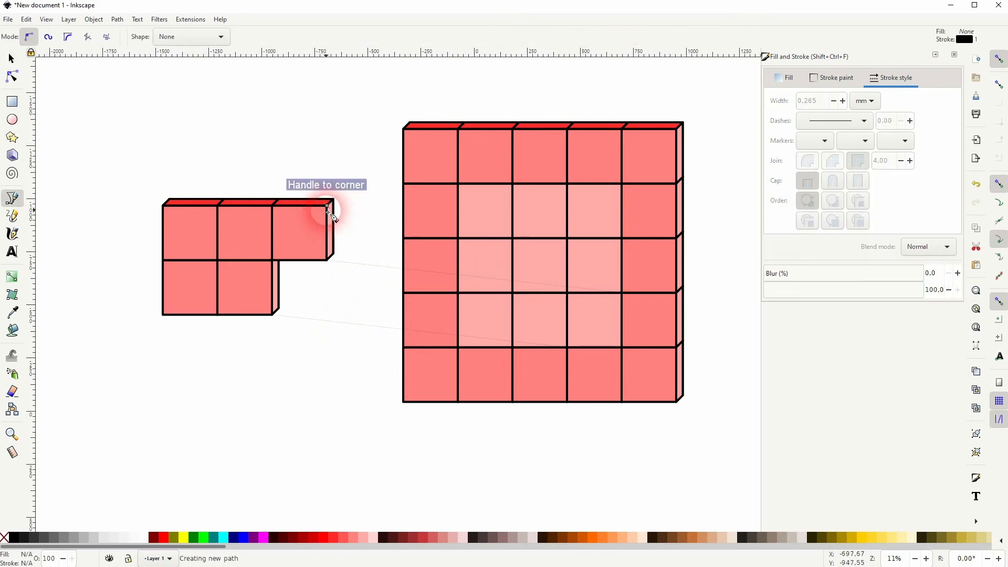
click(387, 361)
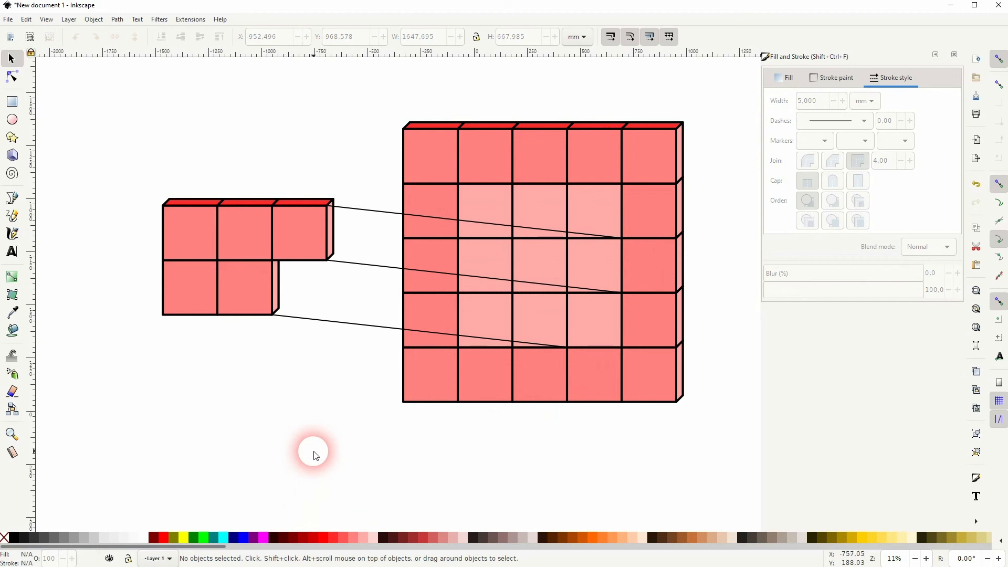
mouse_move(327, 441)
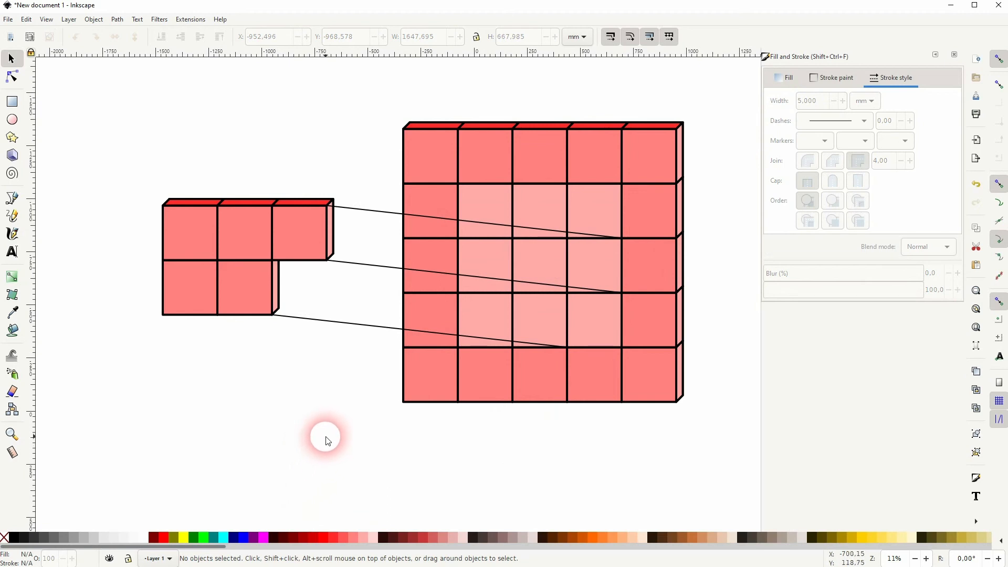
mouse_move(338, 402)
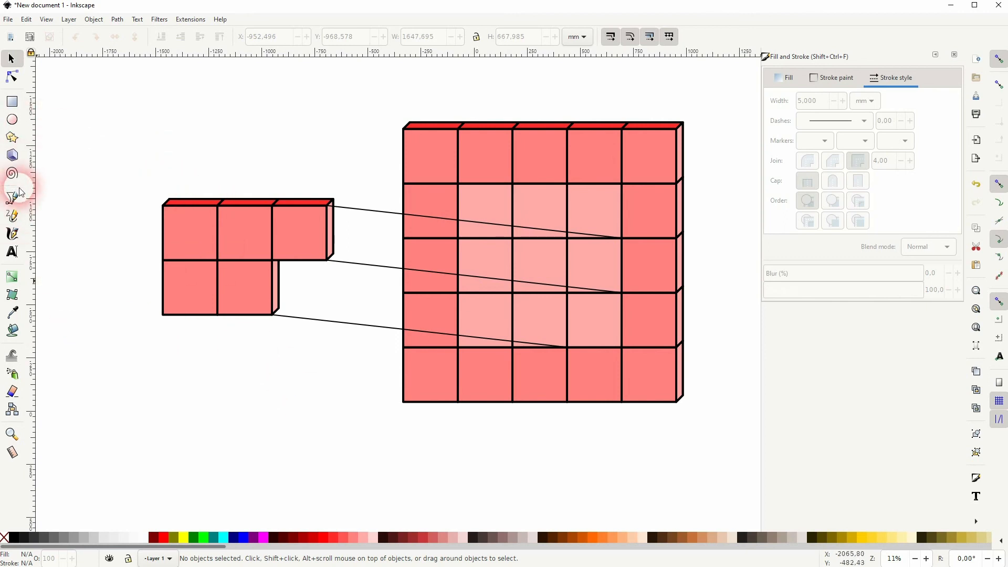
Step: Draw a fourth Bezier guide line from the L piece's top corner, then deselect
click(11, 195)
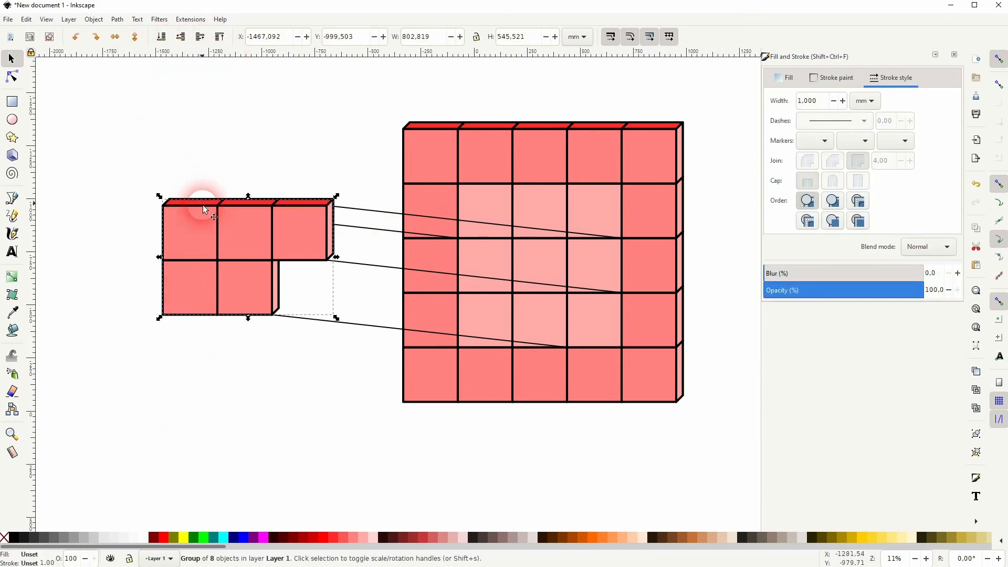
click(372, 233)
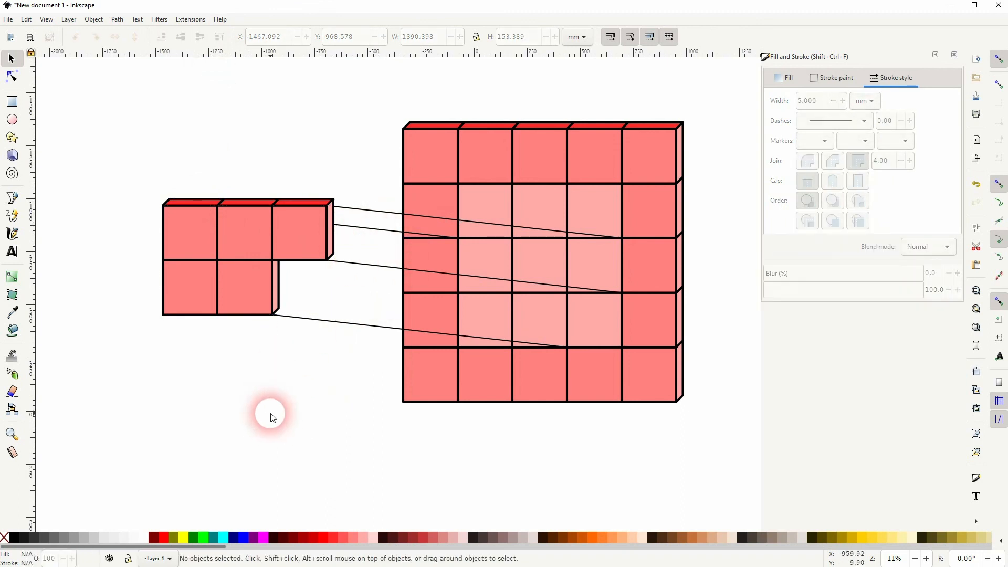
mouse_move(519, 329)
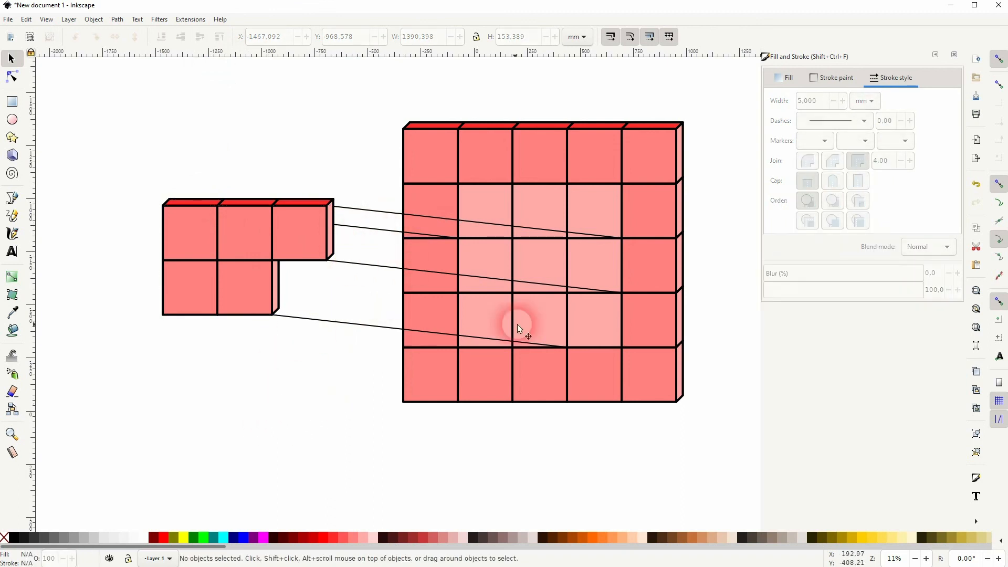